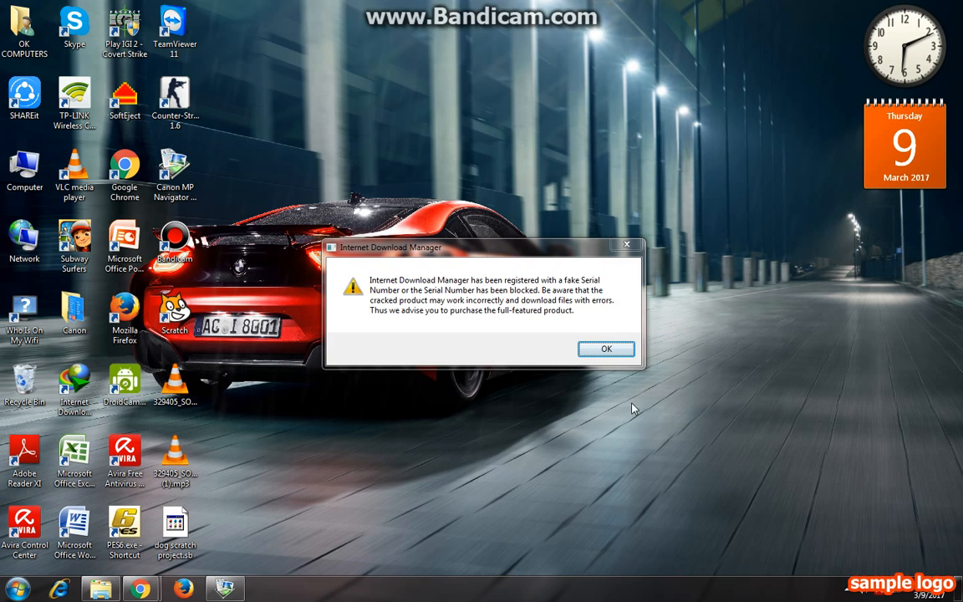
Dismiss the IDM fake-serial warning and cancel the registration form to clear the desktop.
left_click(605, 350)
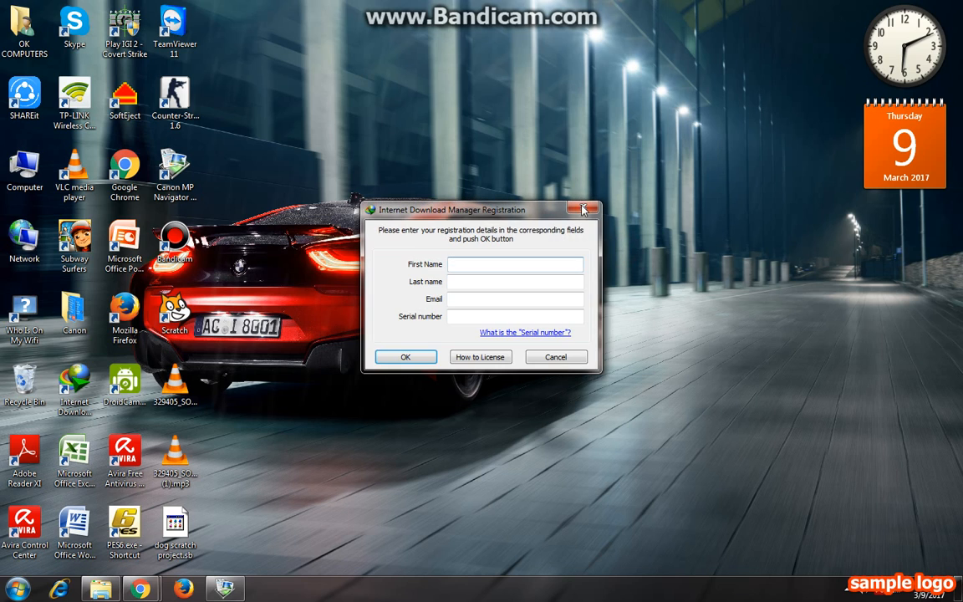
left_click(583, 209)
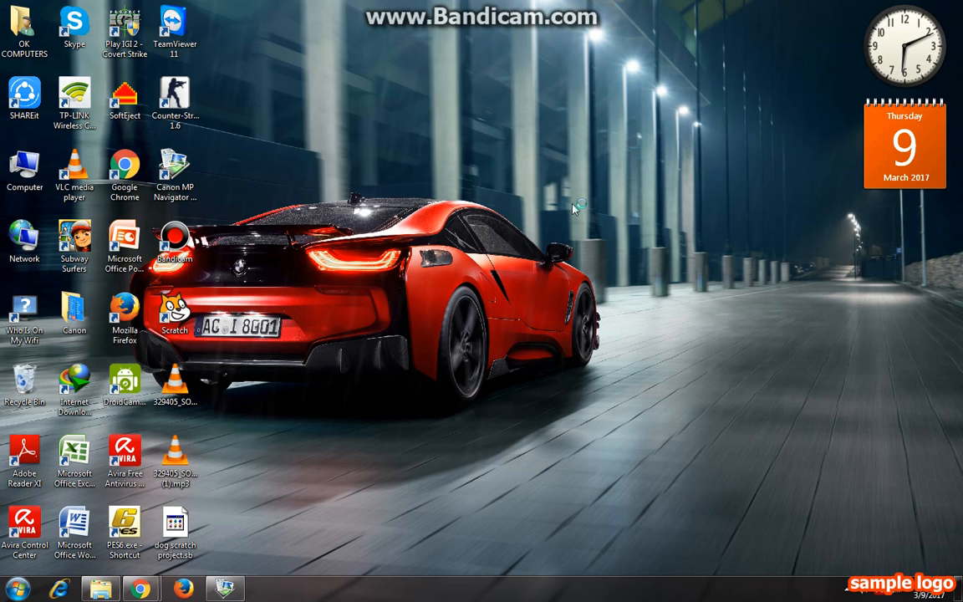
mouse_move(575, 209)
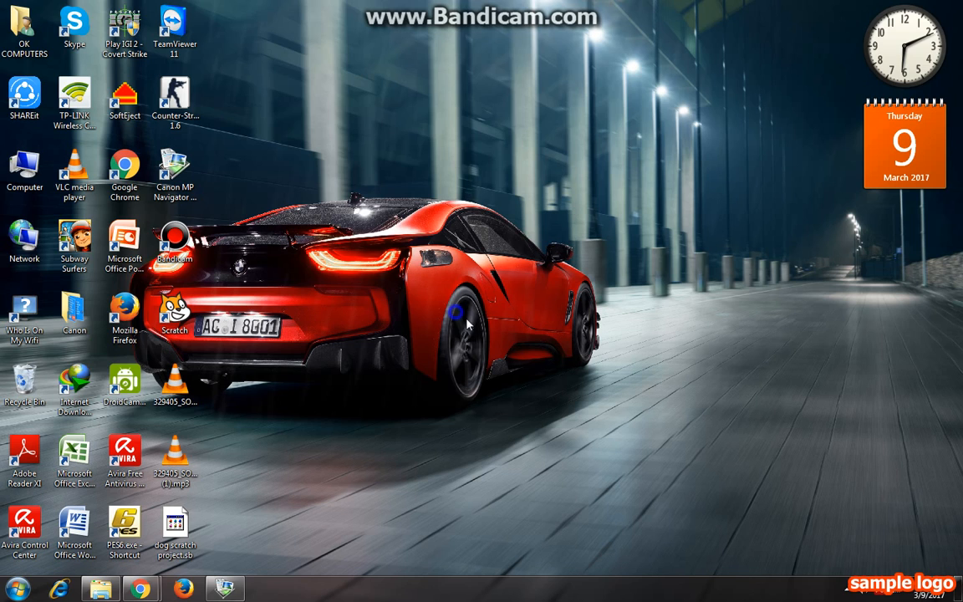
Launch Control Panel from the desktop and maximize the All Control Panel Items window.
left_click(442, 278)
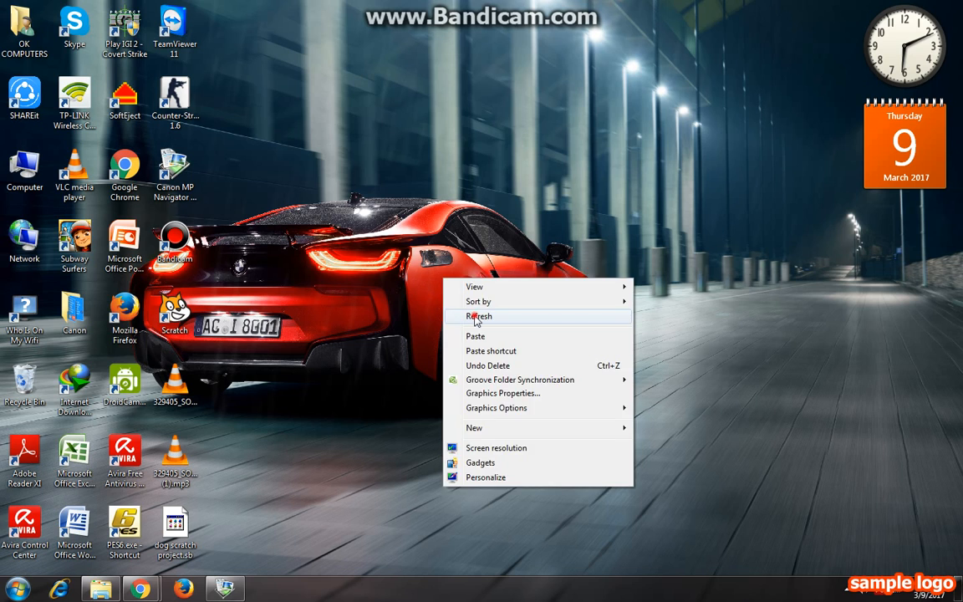
left_click(13, 588)
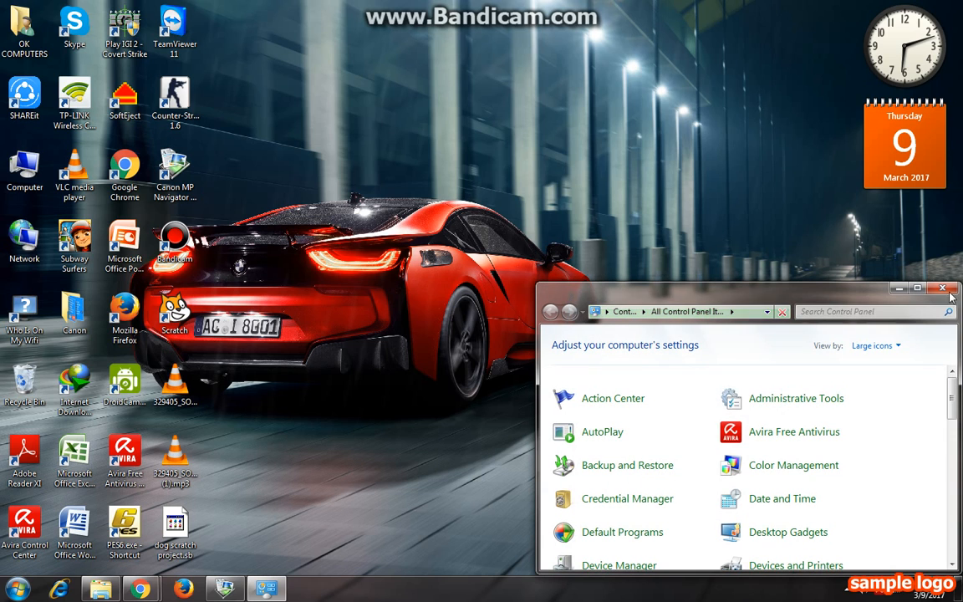
left_click(916, 287)
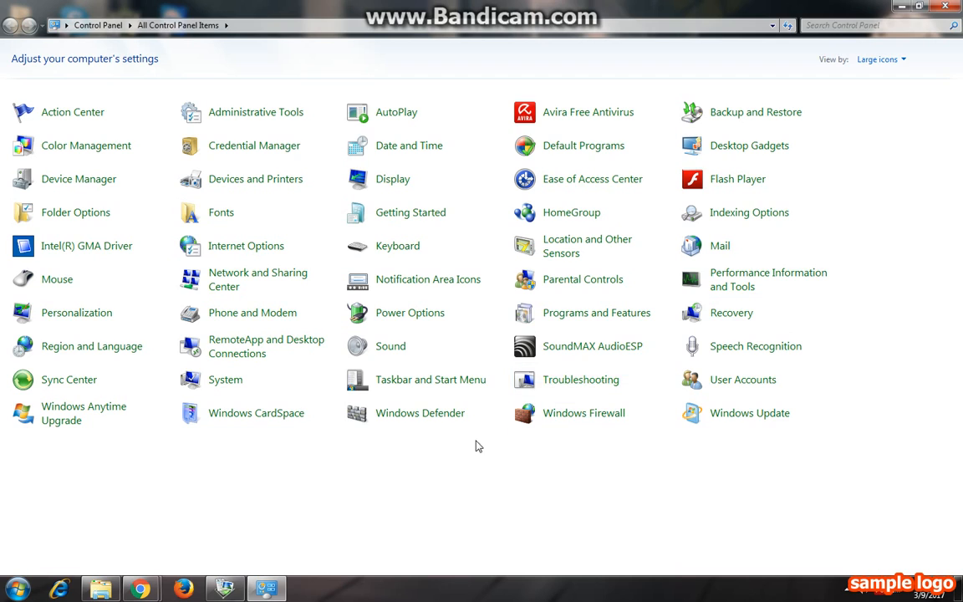
mouse_move(78, 178)
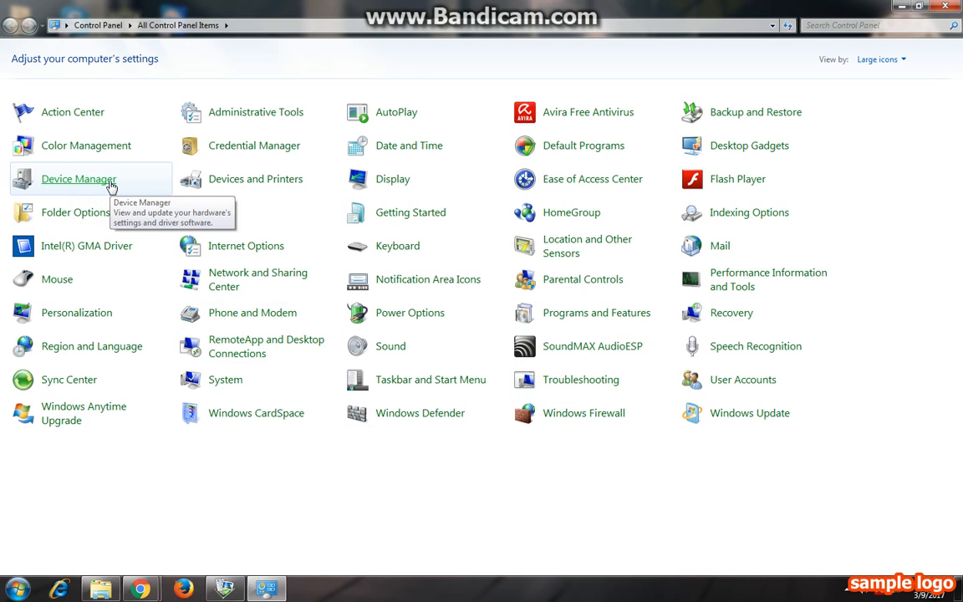
In Device Manager, expand Universal Serial Bus controllers and disable USB2 Enhanced Host Controllers 203A and 203C.
left_click(78, 179)
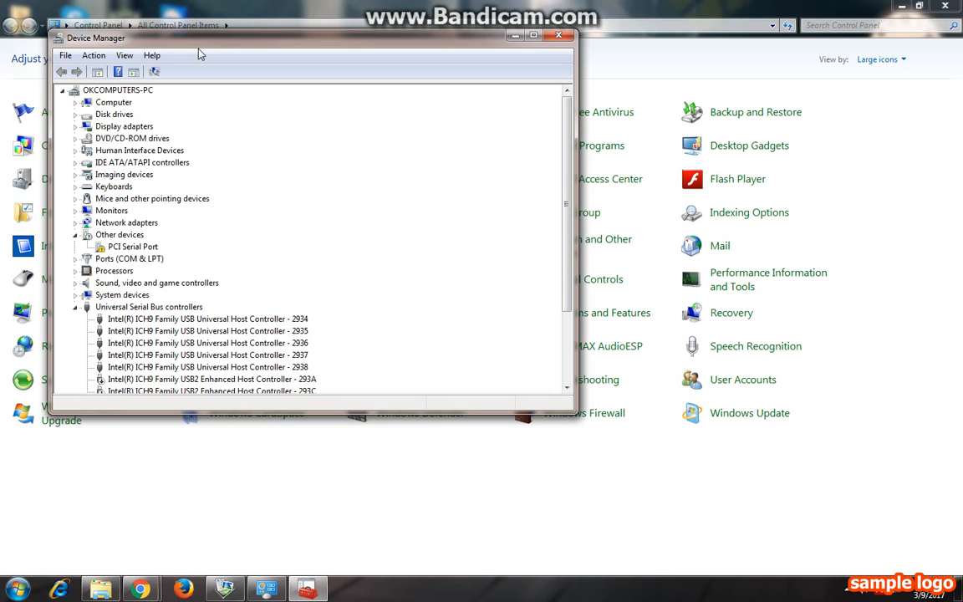
left_click(148, 308)
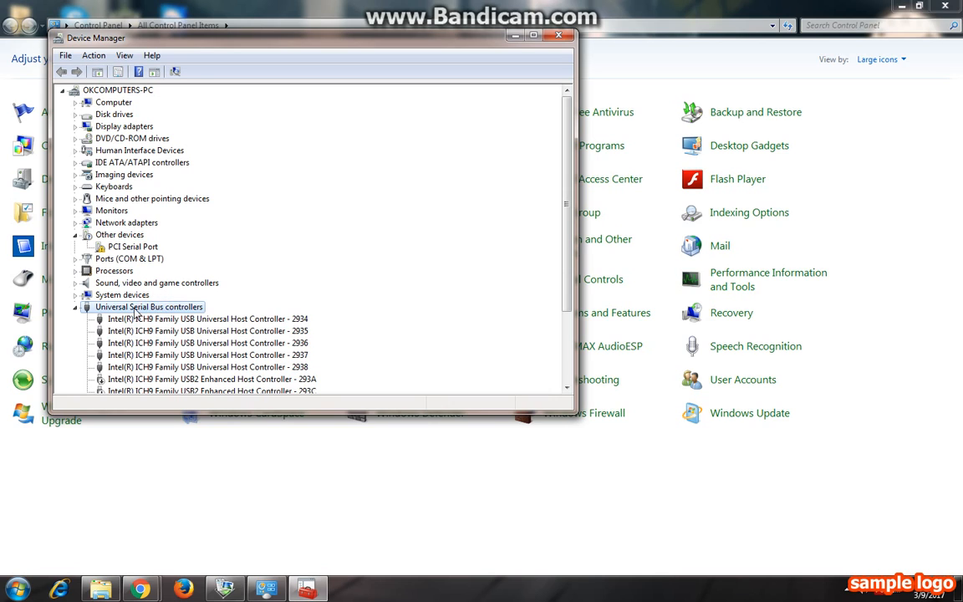
left_click(75, 308)
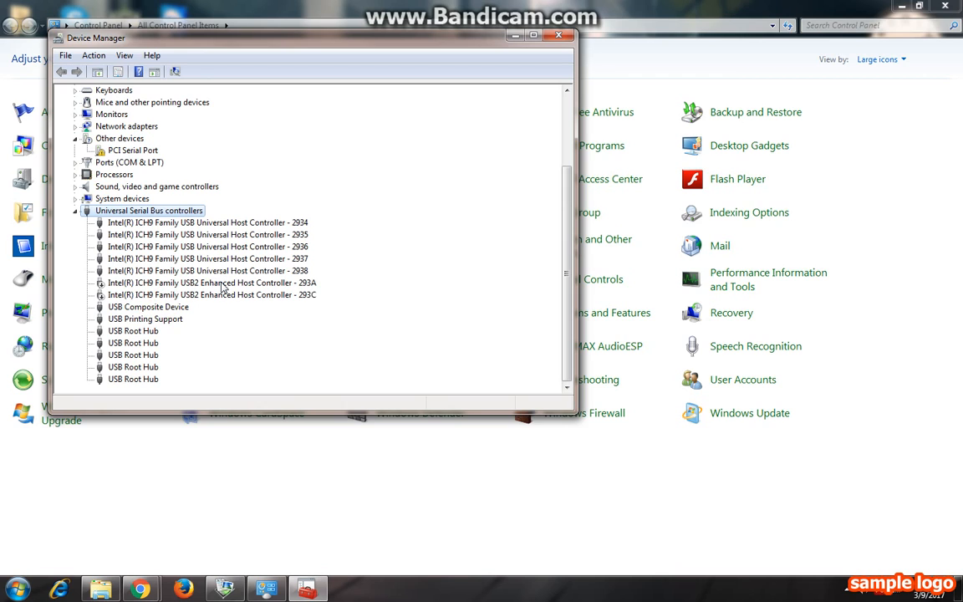
right_click(164, 282)
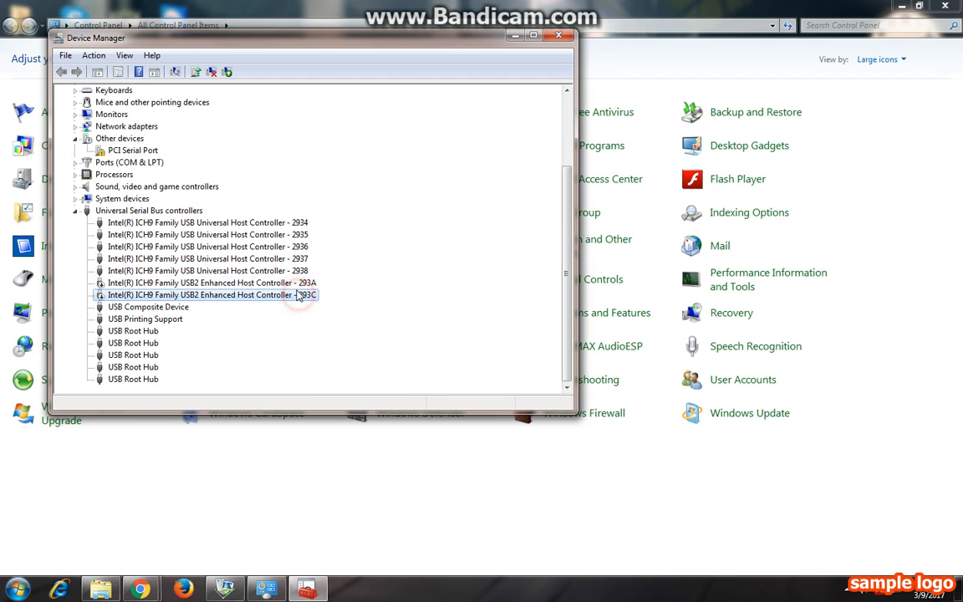
right_click(201, 283)
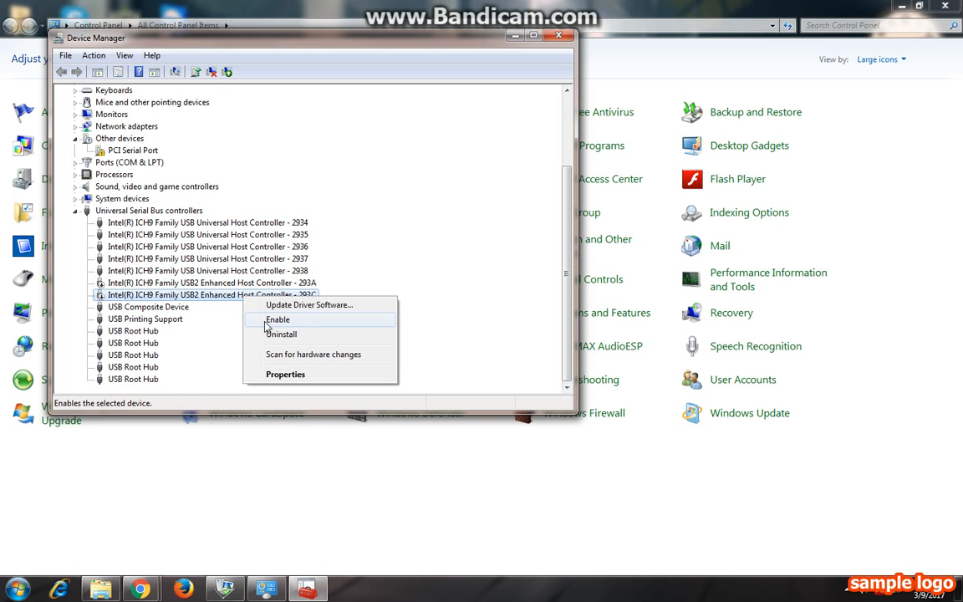
mouse_move(291, 326)
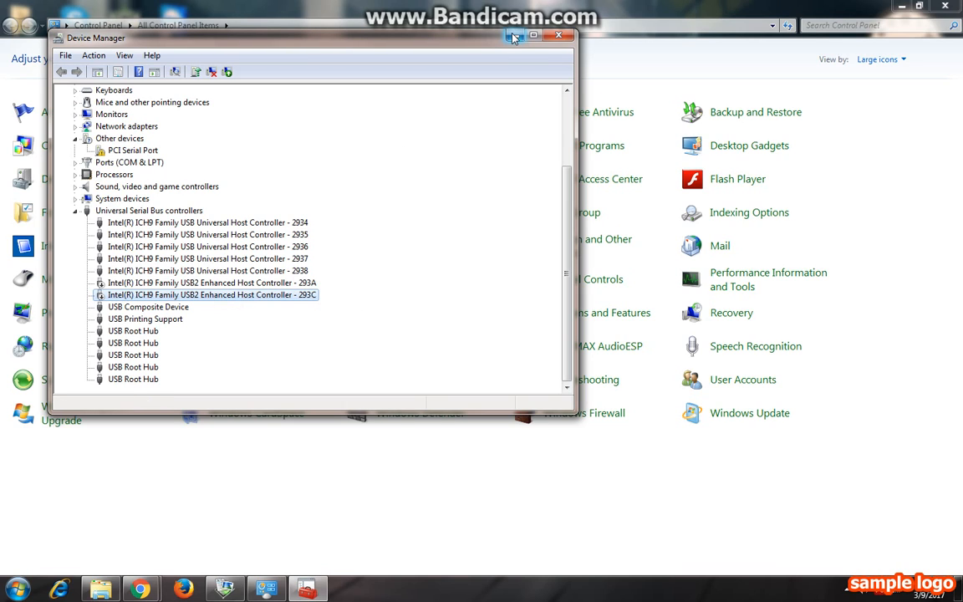
mouse_move(513, 35)
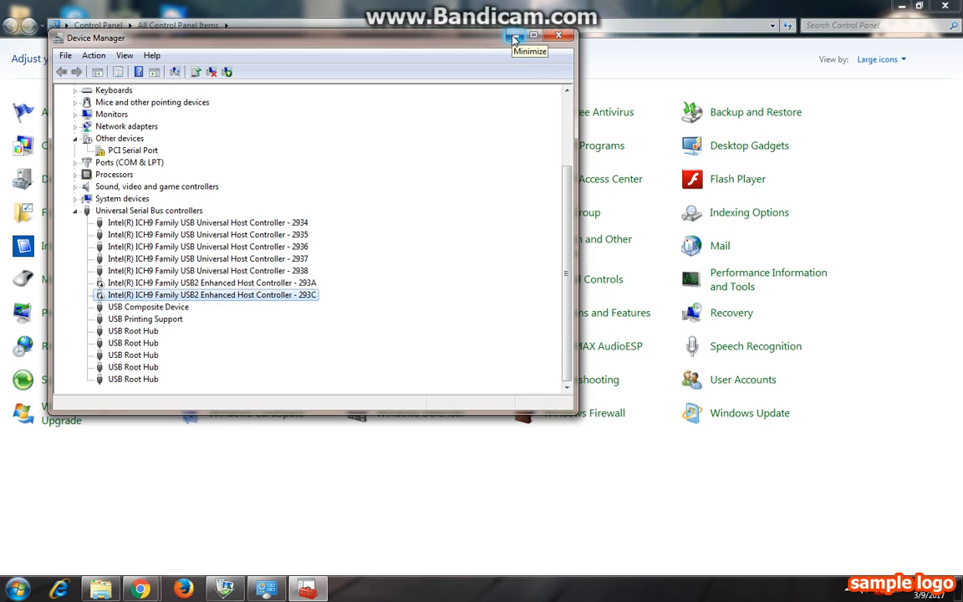
mouse_move(381, 313)
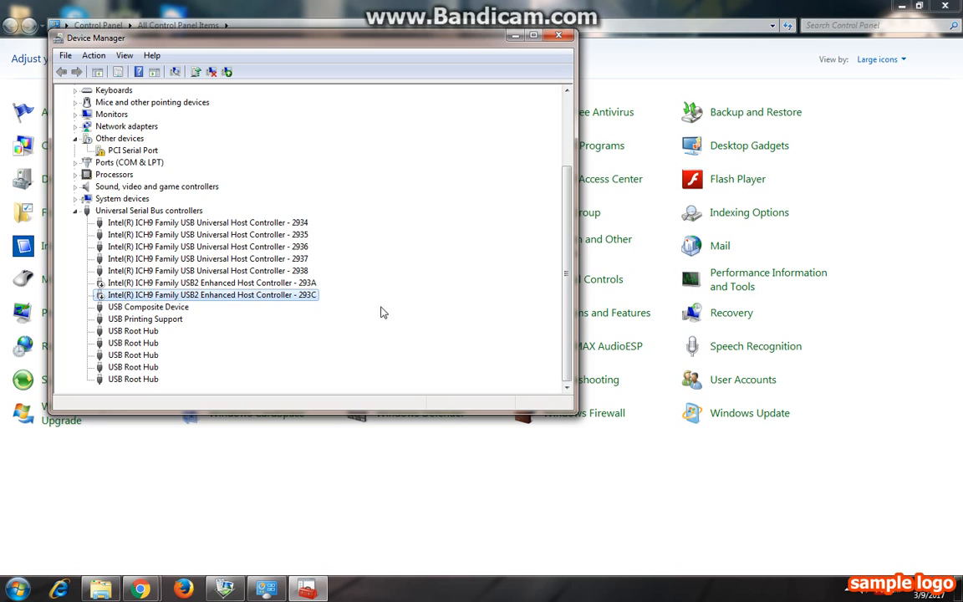
mouse_move(284, 287)
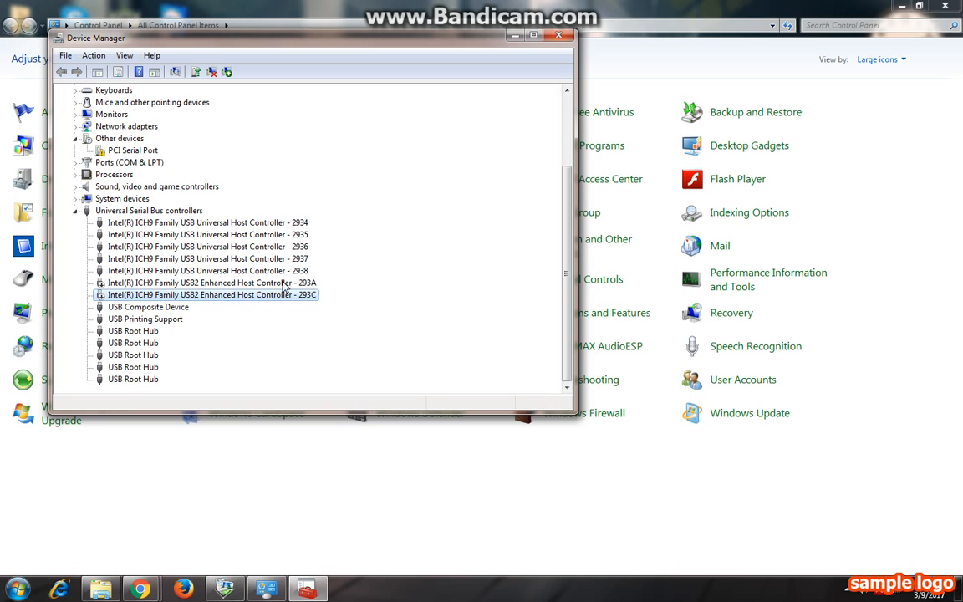
mouse_move(521, 92)
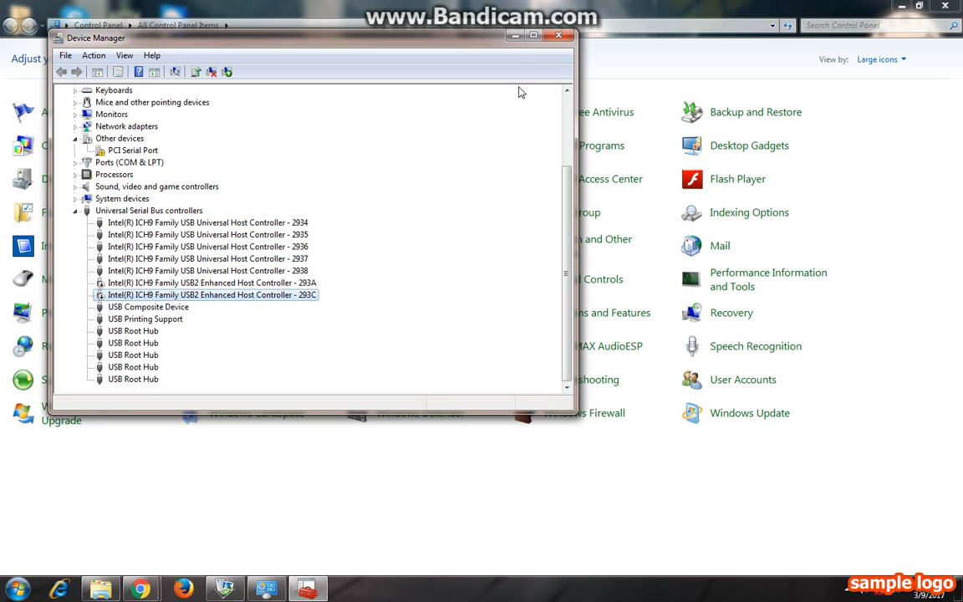
Minimize Device Manager and Control Panel, then launch Canon MP Navigator EX from its desktop shortcut.
left_click(558, 35)
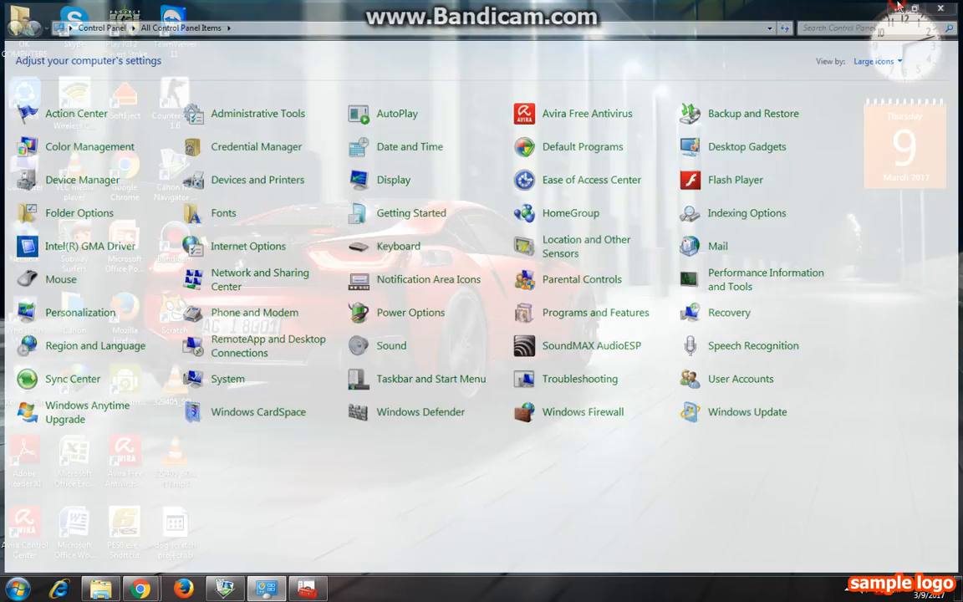
left_click(940, 9)
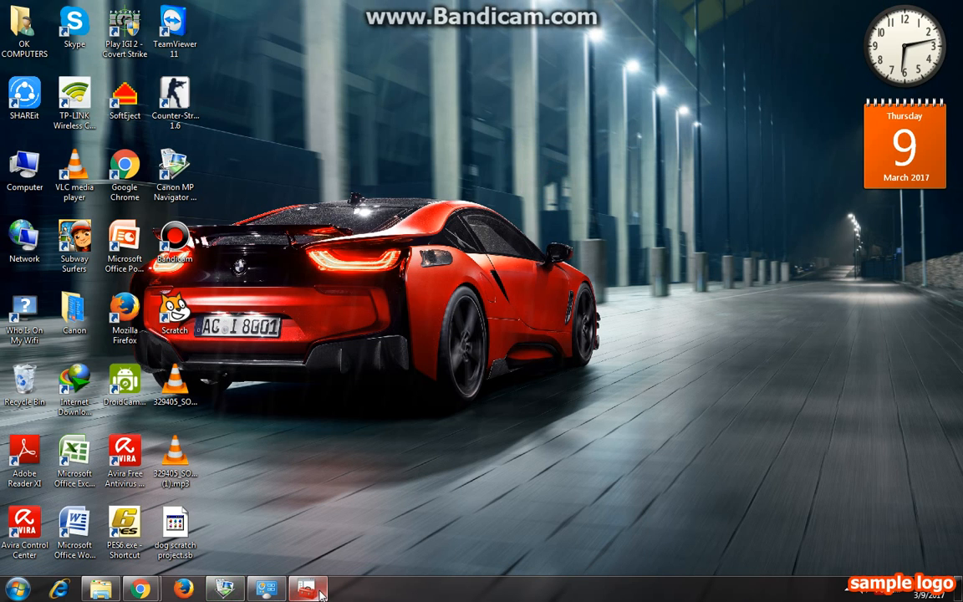
left_click(224, 589)
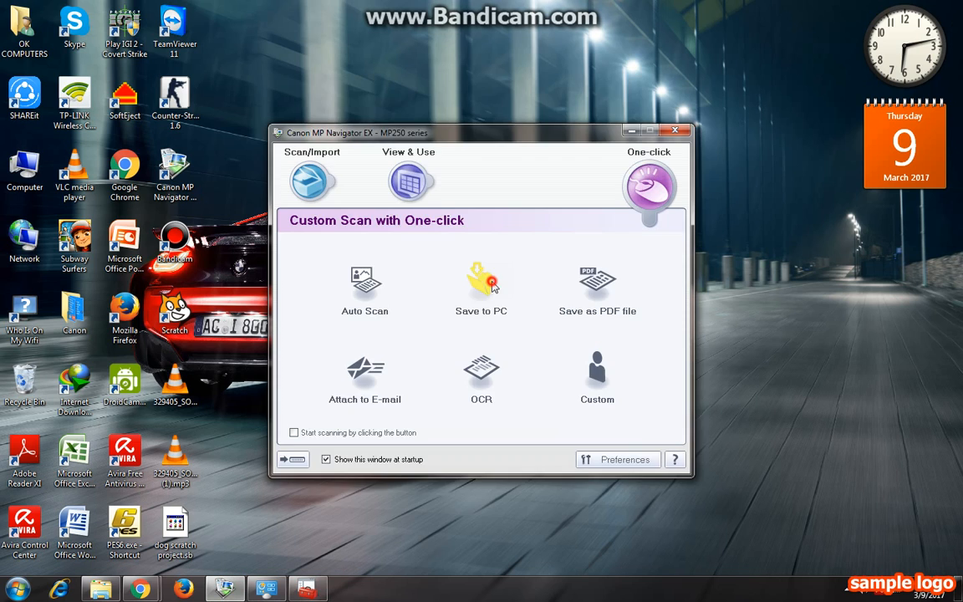
Choose Save to PC and scan a Photo in Color at 300 dpi as JPEG/Exif to D:\Razi files.
left_click(482, 284)
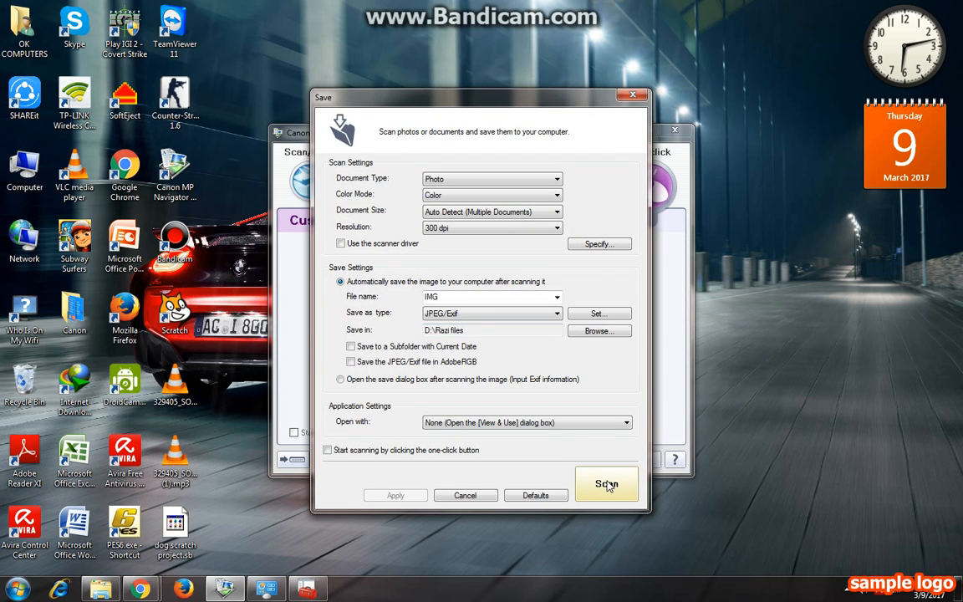
left_click(605, 483)
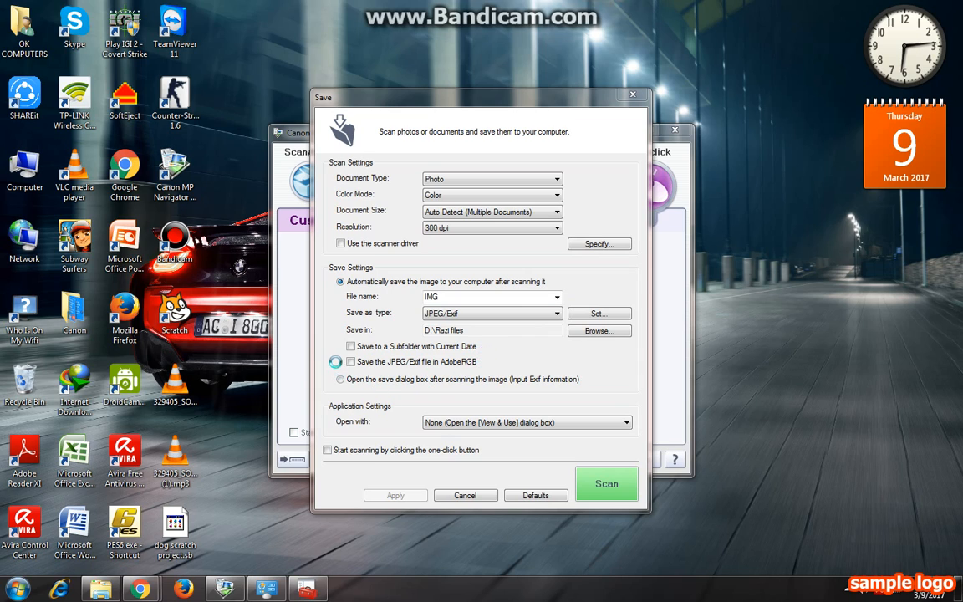
Review the scanned page IMG_0002.pdf in the zoom preview, then close MP Navigator EX.
left_click(605, 483)
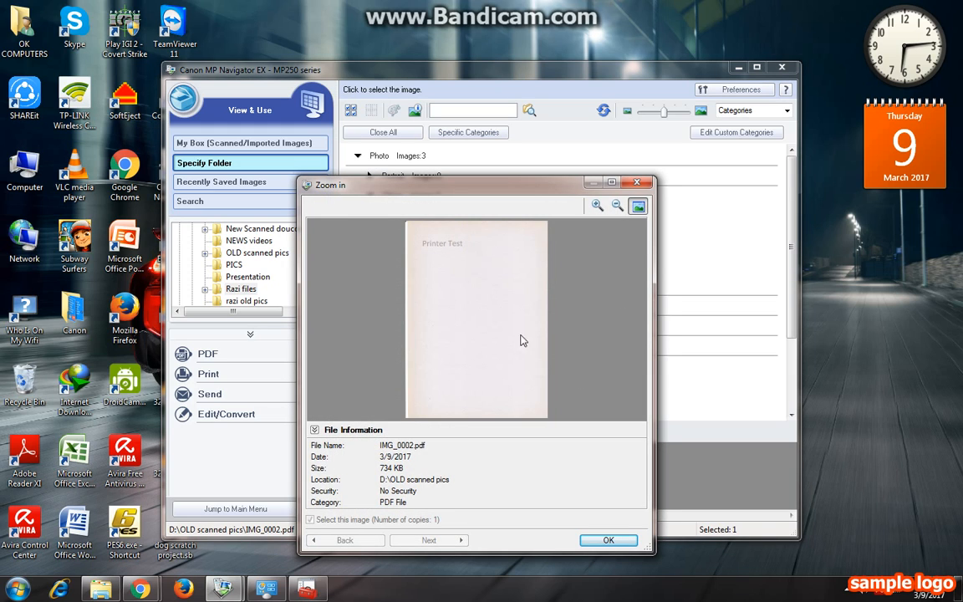
mouse_move(482, 281)
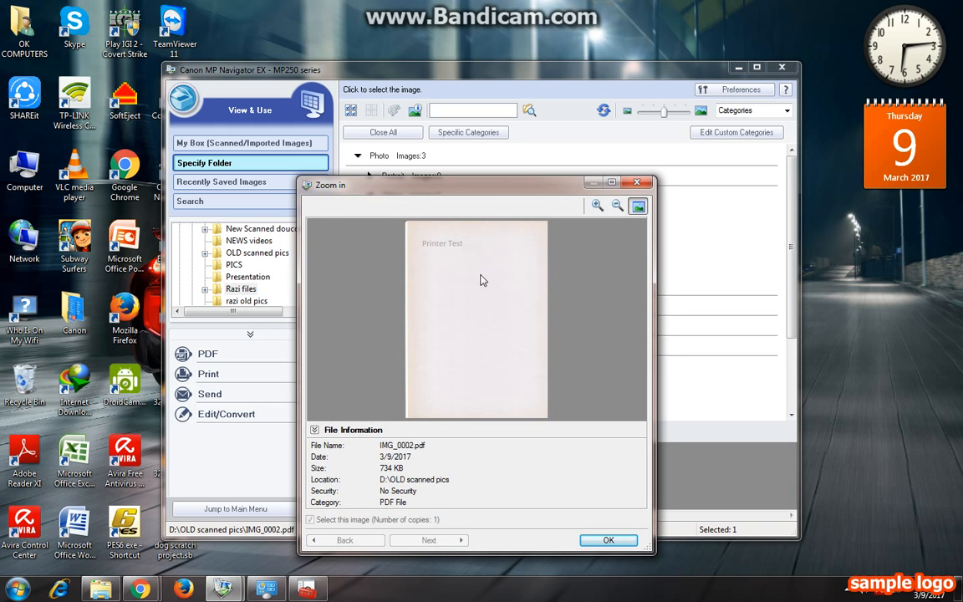
mouse_move(444, 257)
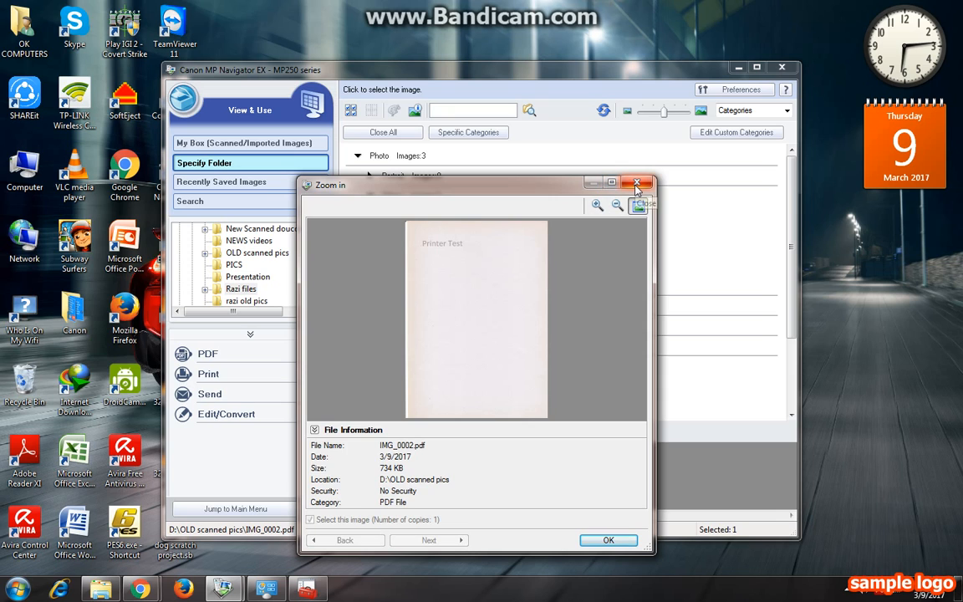
left_click(637, 182)
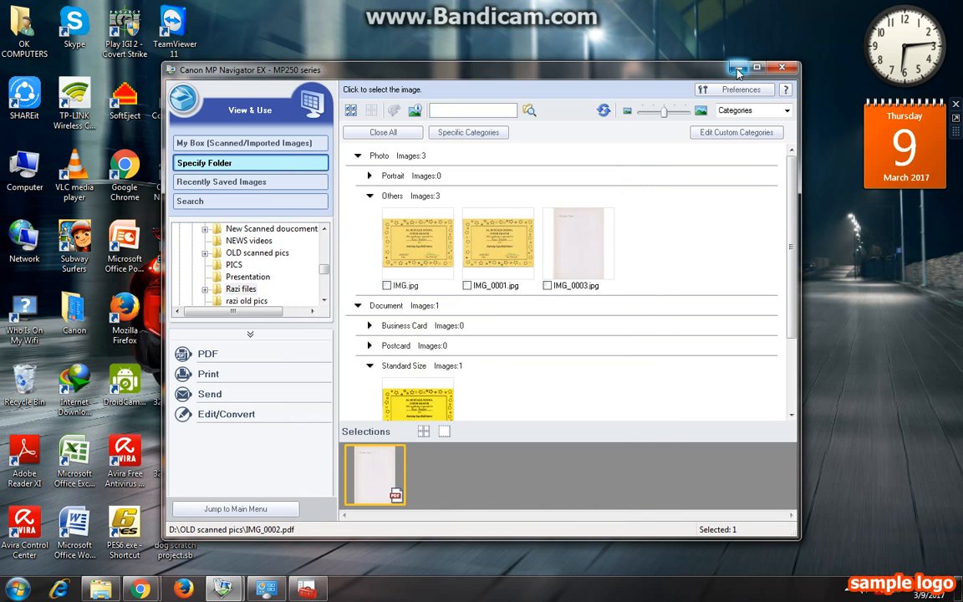
mouse_move(737, 68)
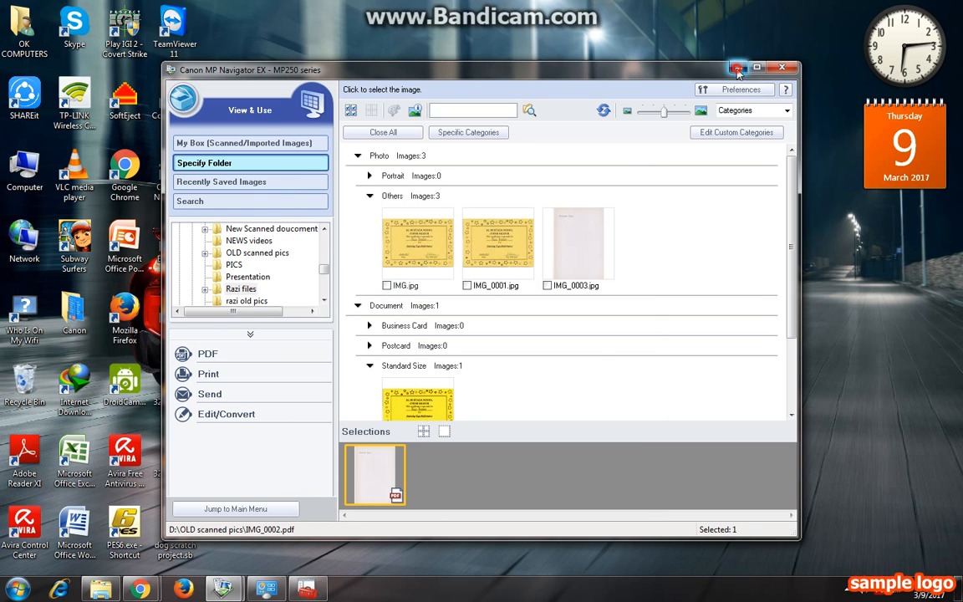
left_click(782, 67)
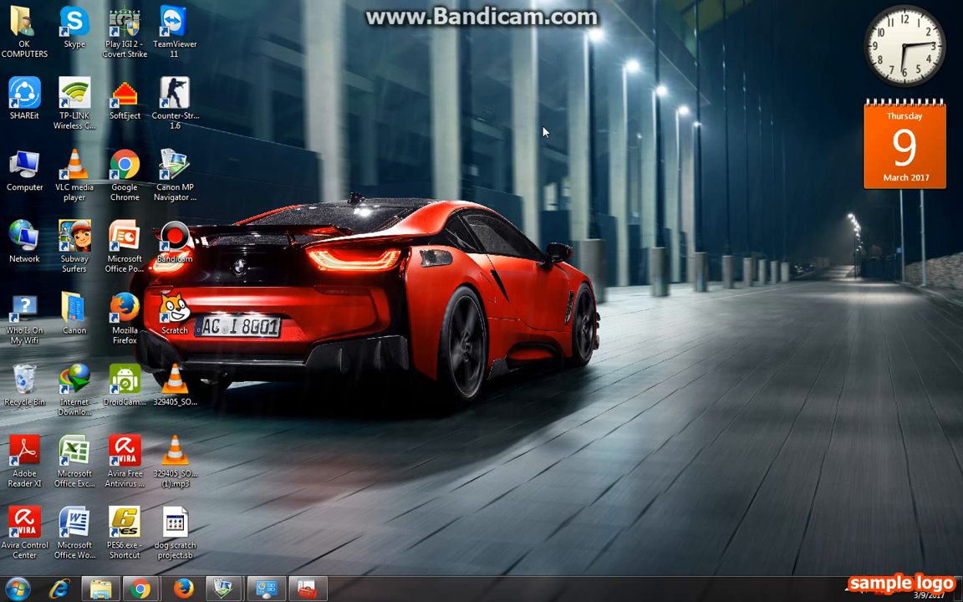